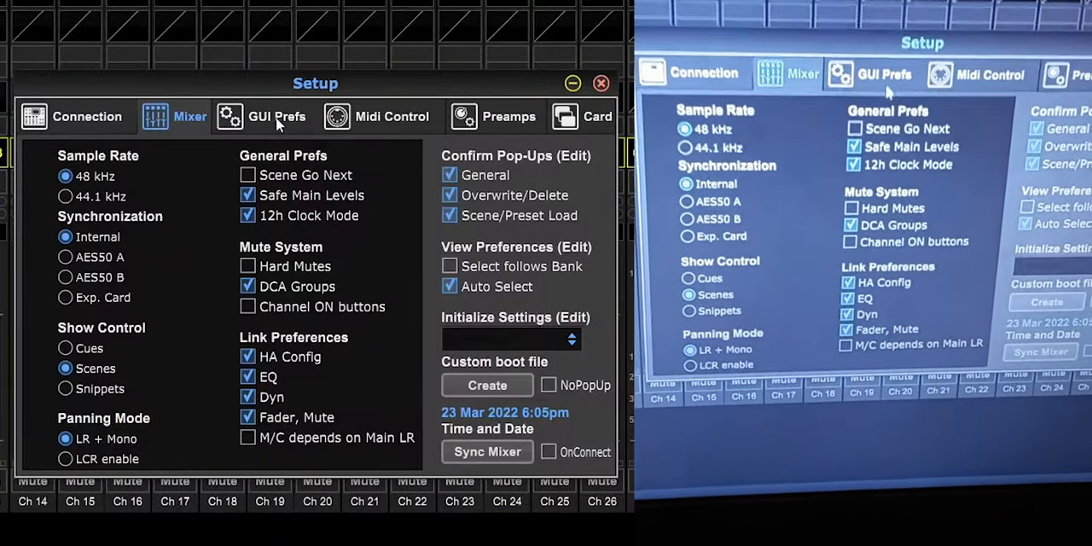
In GUI Prefs, tick 'Selected screen follows mixer' and 'Selected channel follows mixer' under Mixer UI Link.
click(277, 116)
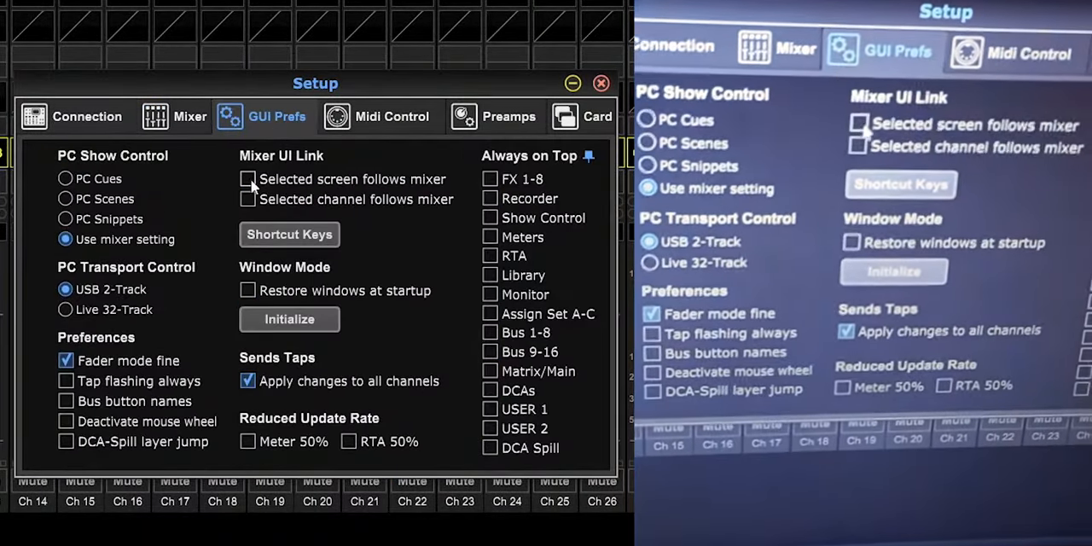
click(250, 177)
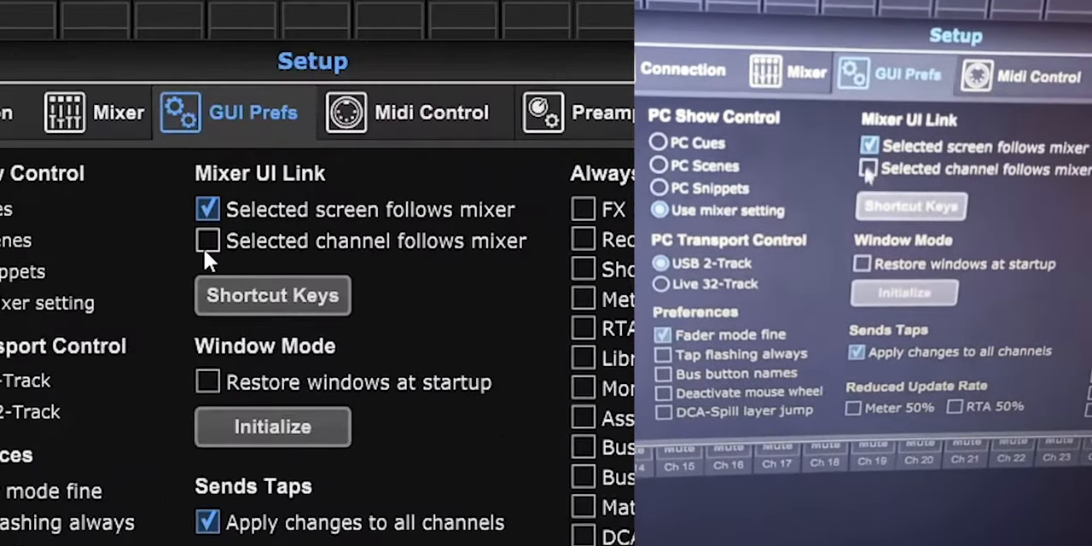
click(209, 241)
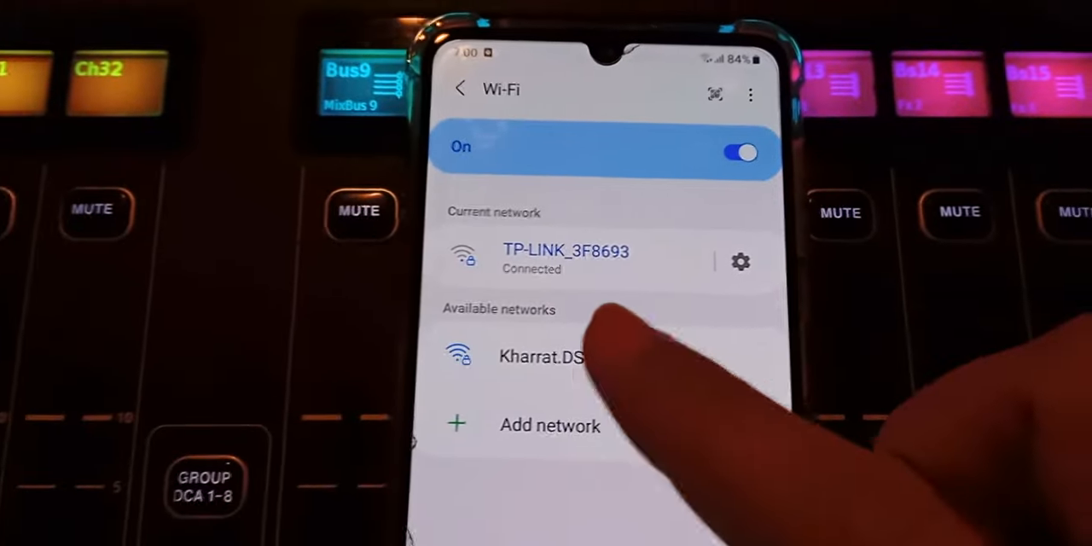
Join the TP-LINK_3F8693 Wi-Fi network from the phone's Wi-Fi settings.
click(540, 357)
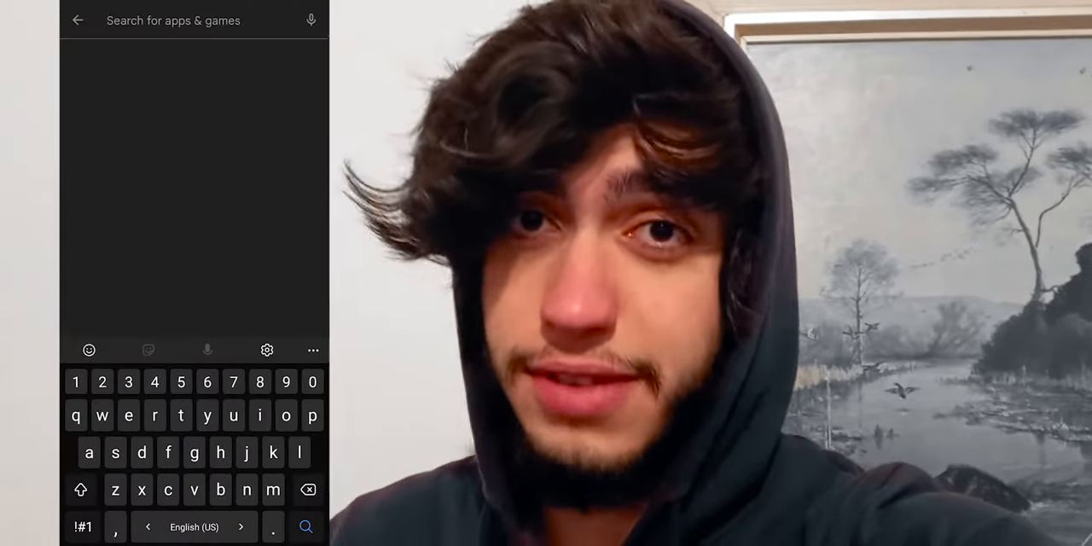
Search 'mixing station' and bring up the Mixing Station app's store page.
text(mixing statio)
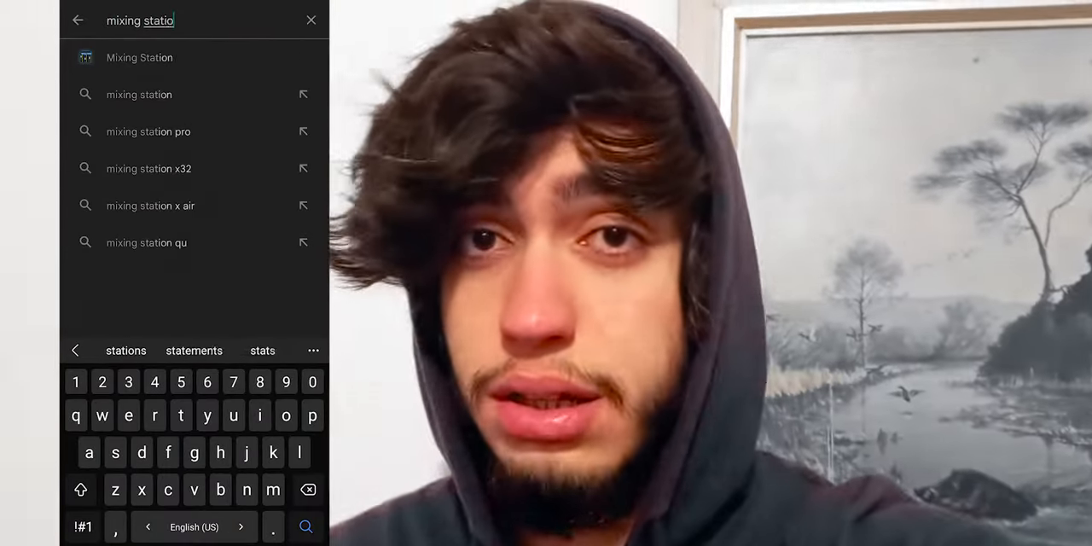
click(140, 58)
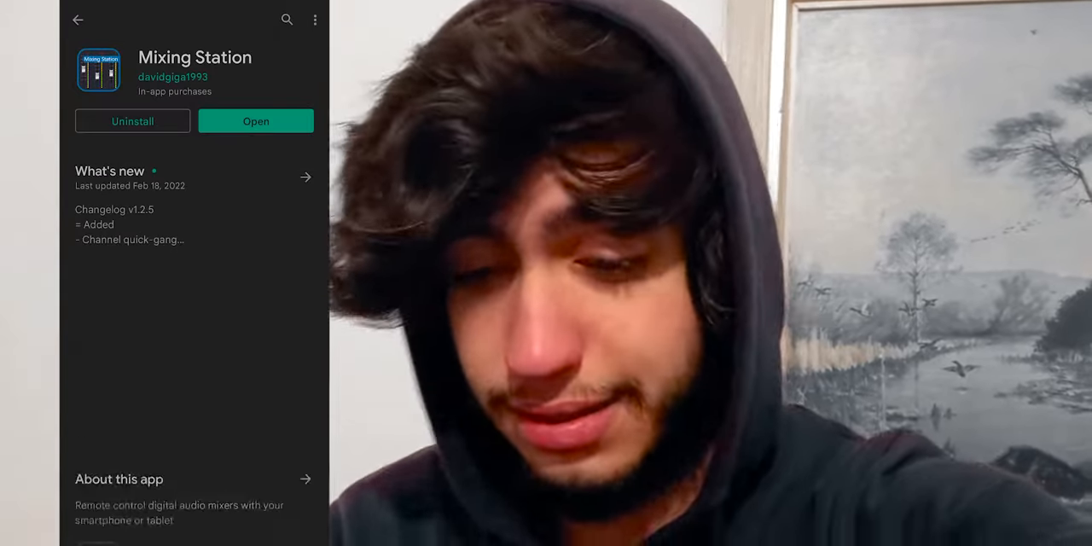
scroll(down, 3)
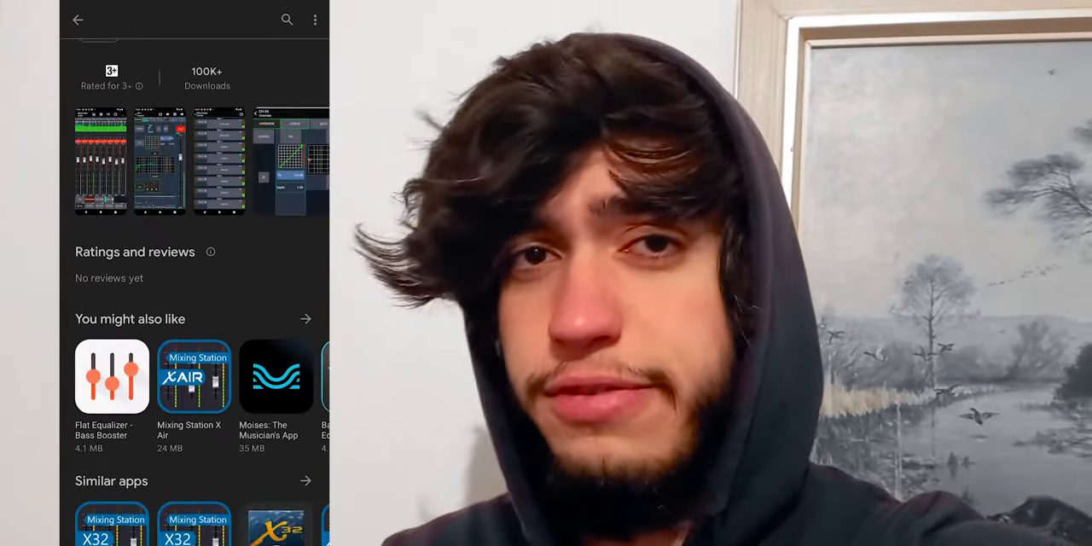